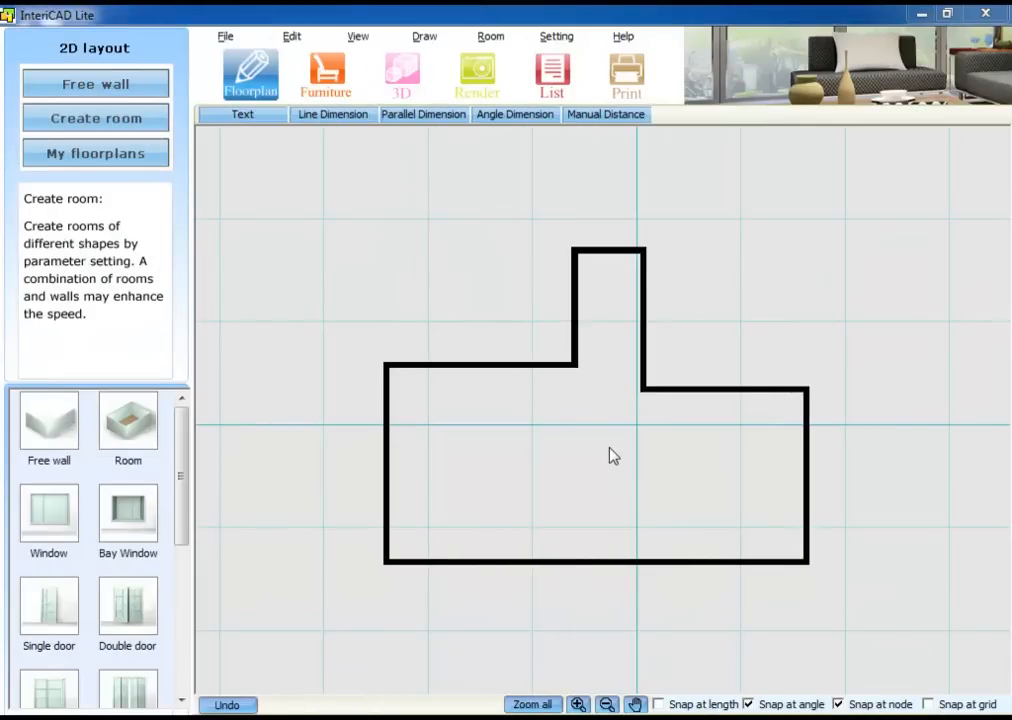
{"action": "mouse_move", "coordinate": [48, 605]}
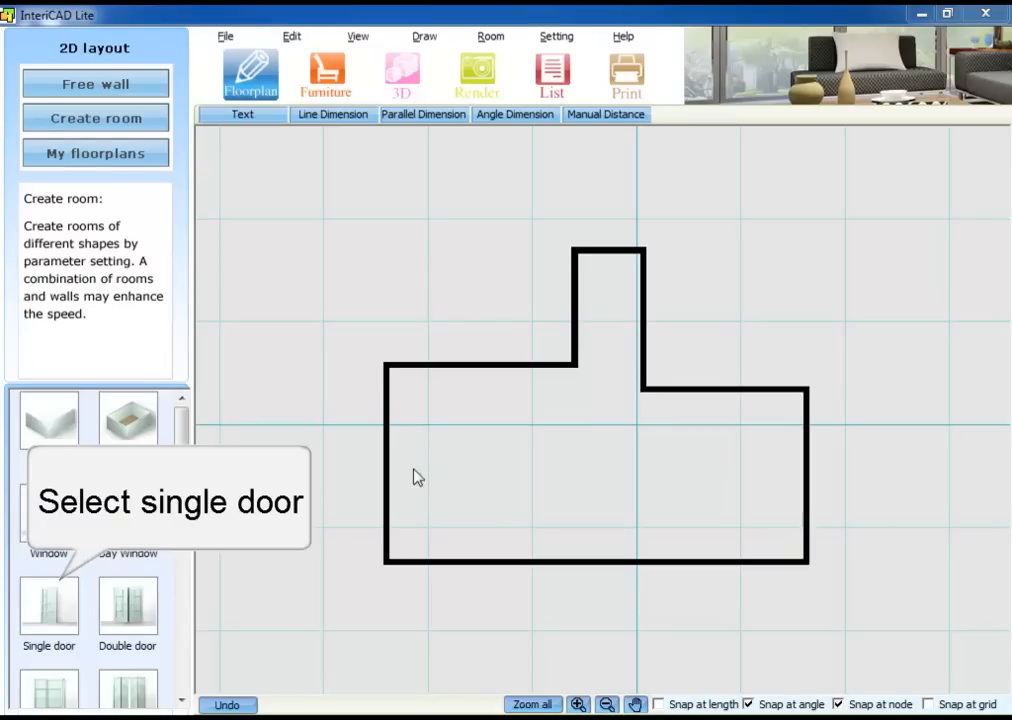
Step: Pick Single door from the library and select its 2000 Height field for editing
{"action": "left_click", "coordinate": [48, 607]}
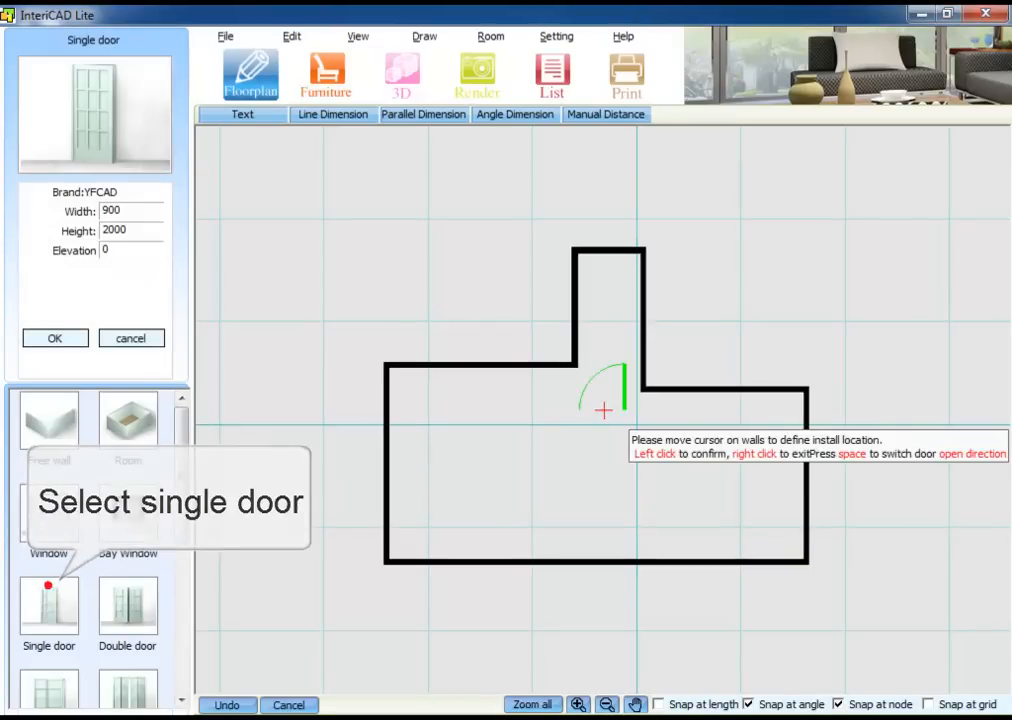
{"action": "left_click", "coordinate": [120, 230]}
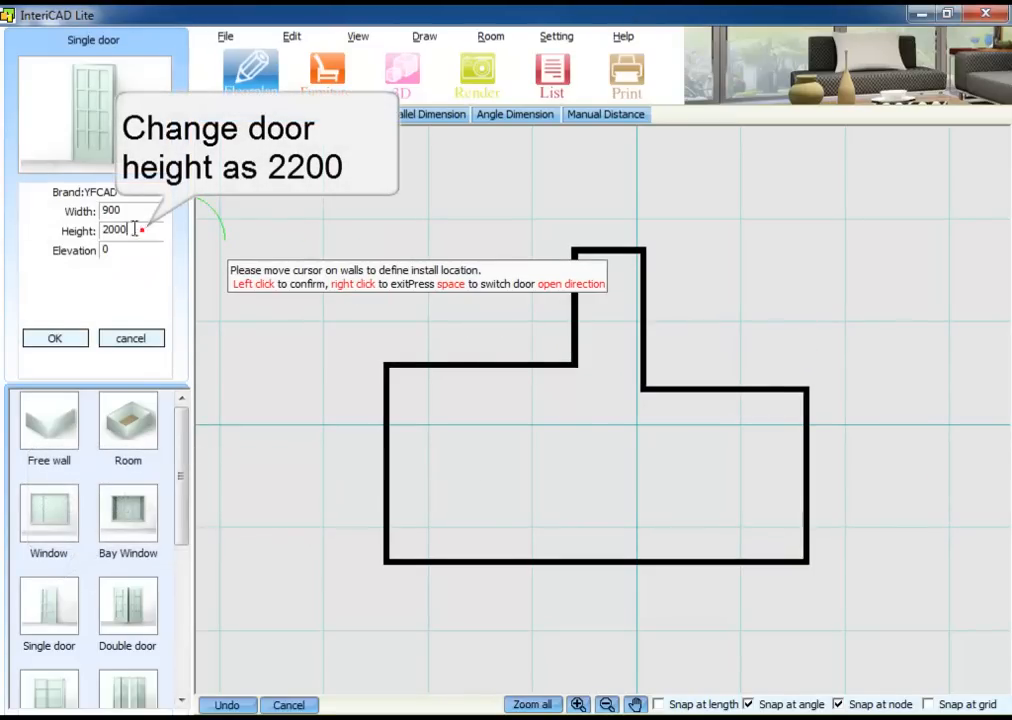
Step: Set door height to 2200 and place doors on the top projection and lower left wall
{"action": "type", "text": "2200"}
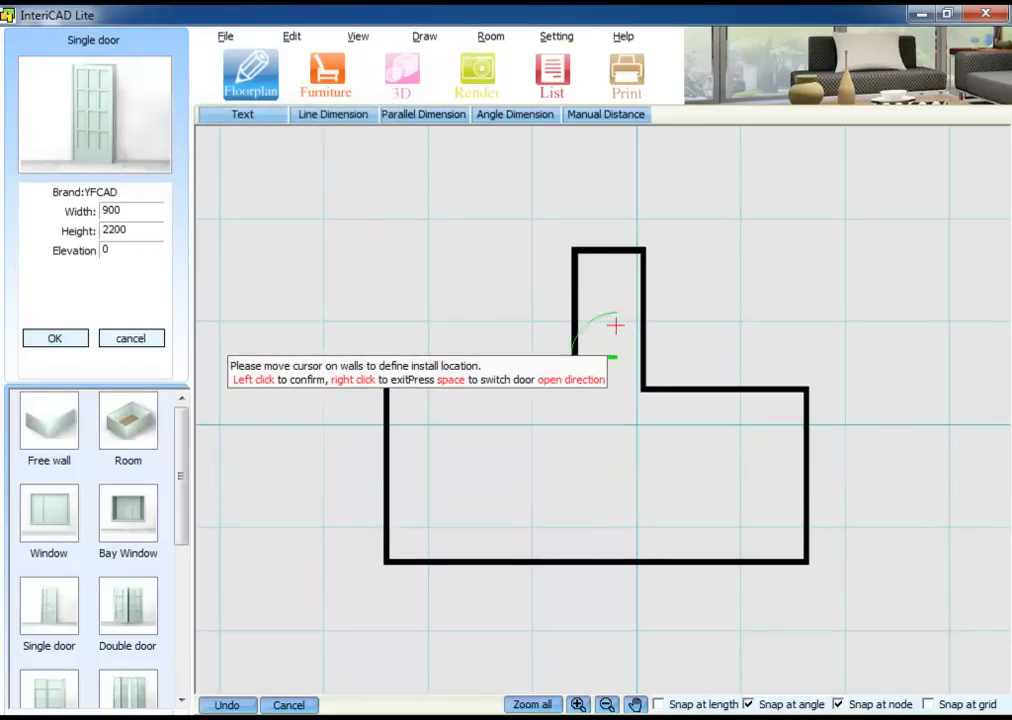
{"action": "left_click", "coordinate": [610, 325]}
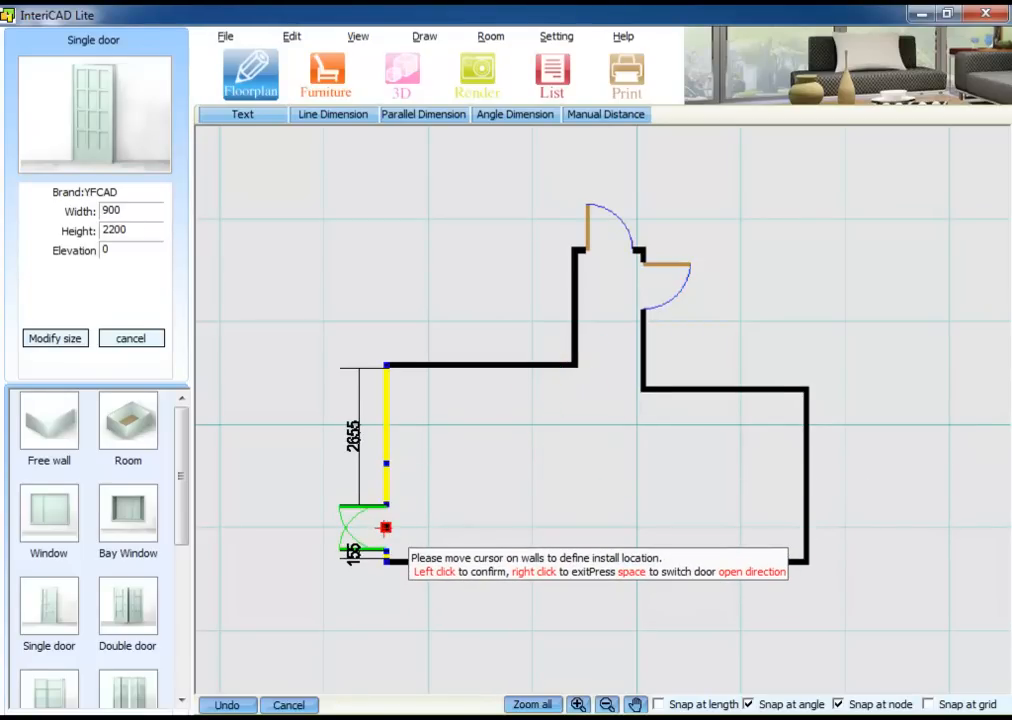
{"action": "left_click", "coordinate": [385, 527]}
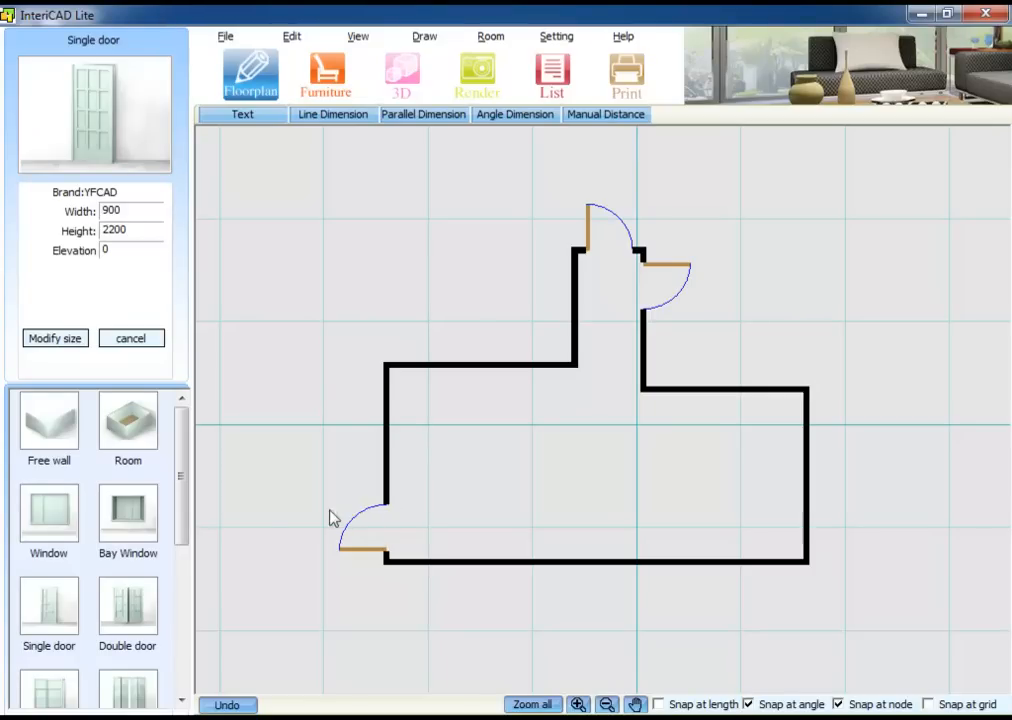
Step: Choose a window from the library and size it 1200 wide by 1400 high
{"action": "left_click", "coordinate": [48, 515]}
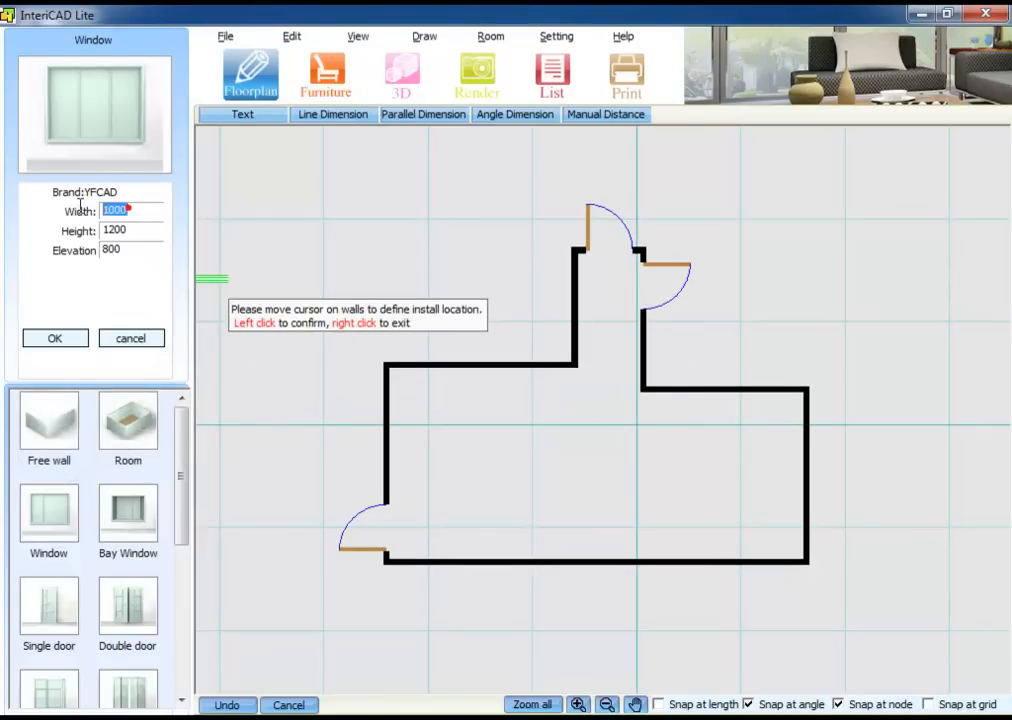
{"action": "type", "text": "1200"}
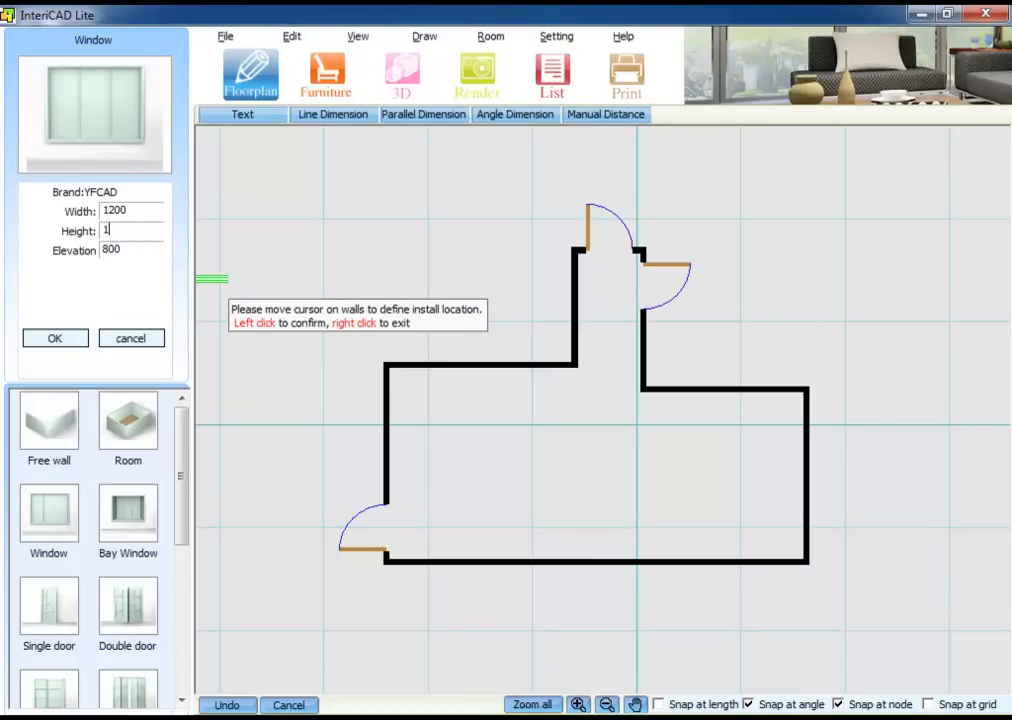
{"action": "type", "text": "400"}
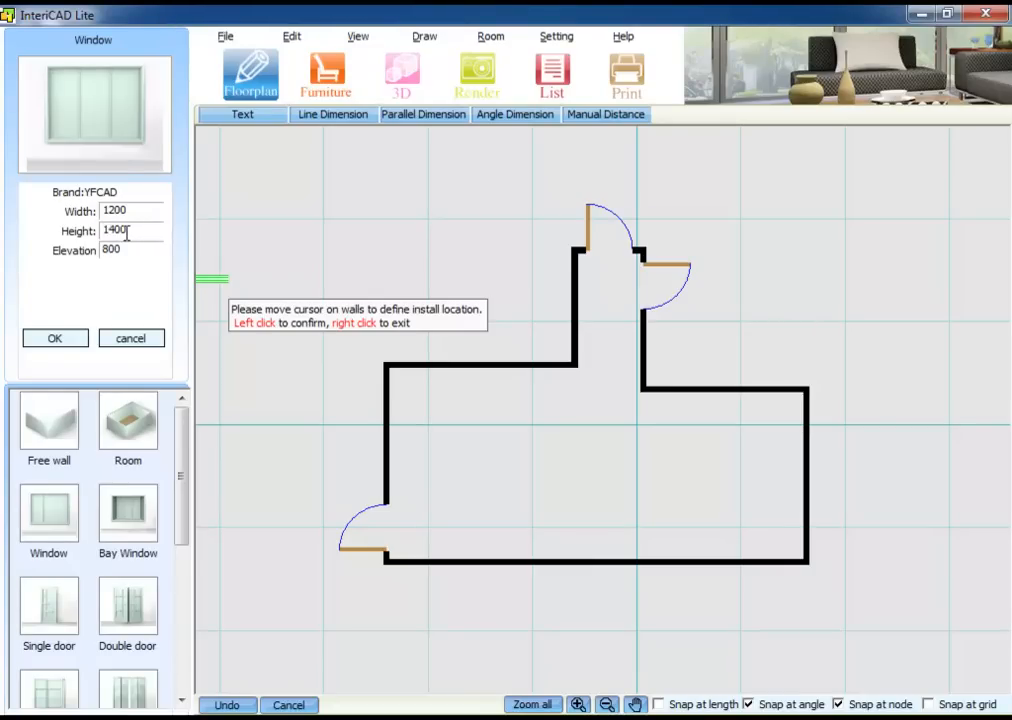
{"action": "mouse_move", "coordinate": [603, 410]}
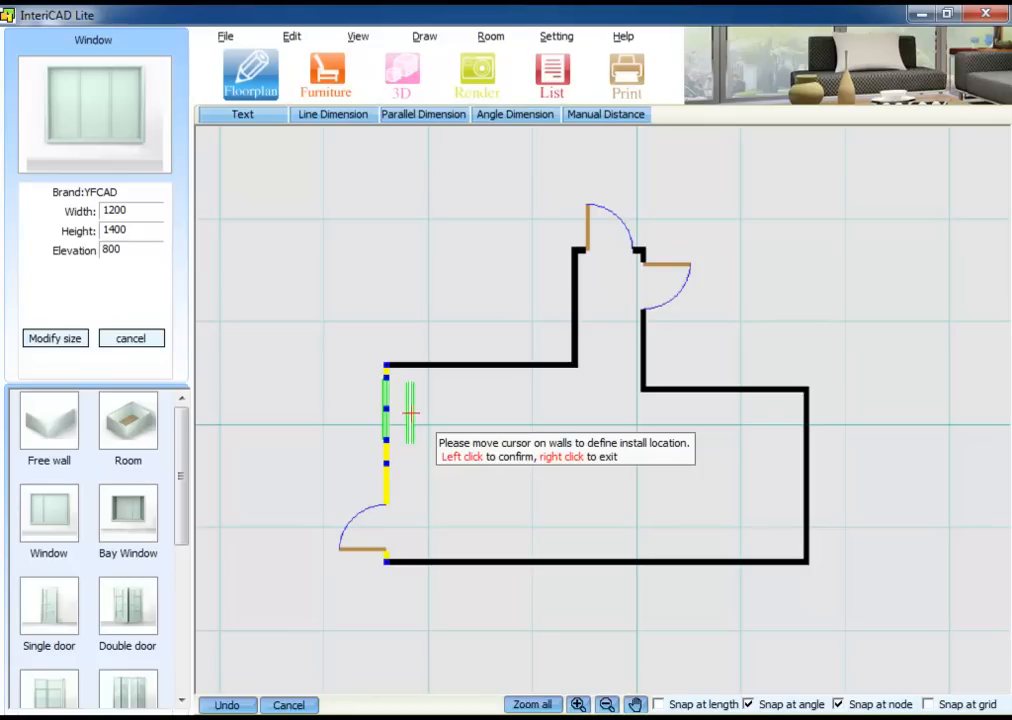
Step: Place the 1200 by 1400 window on the upper left wall
{"action": "left_click", "coordinate": [385, 410]}
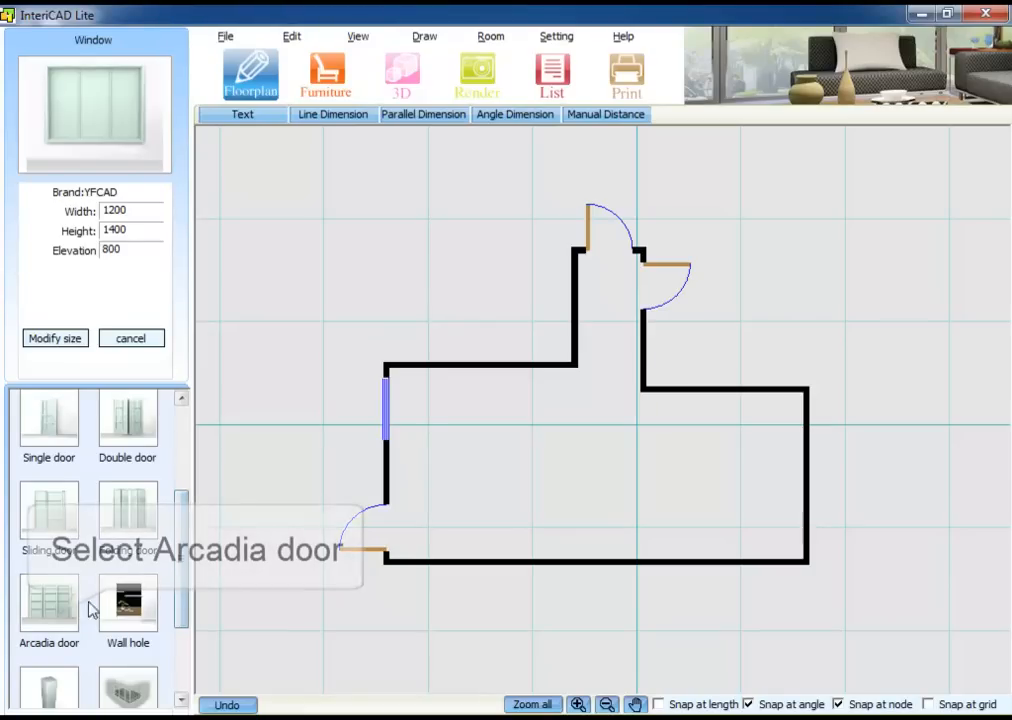
Step: Select the 3240 by 2500 Arcadia door from the library for insertion
{"action": "left_click", "coordinate": [48, 605]}
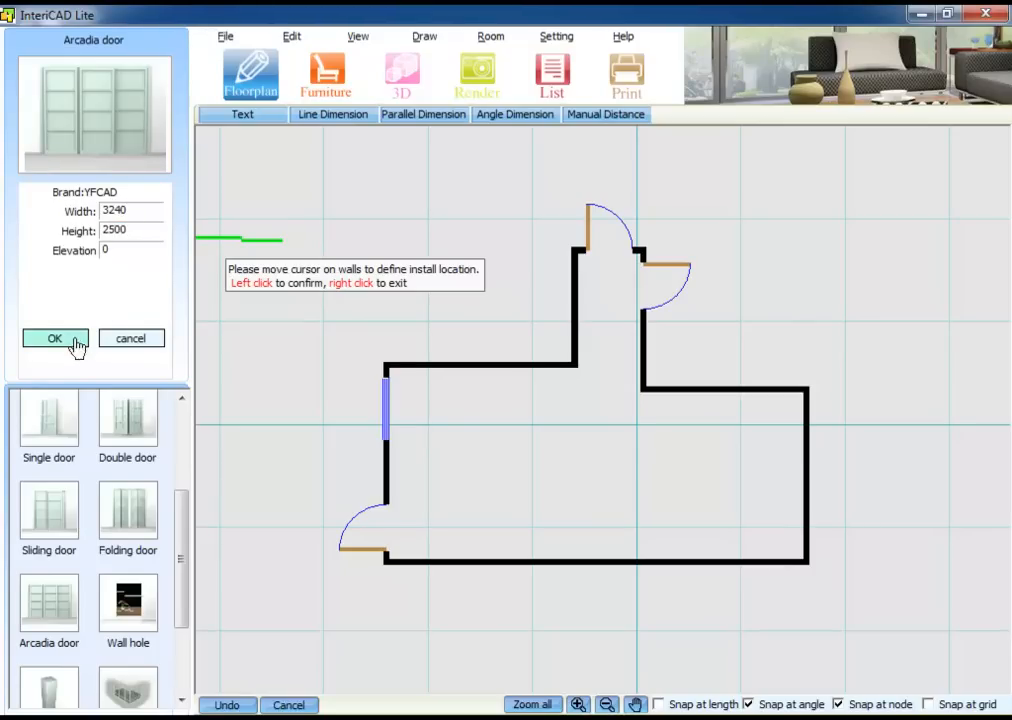
{"action": "mouse_move", "coordinate": [800, 462]}
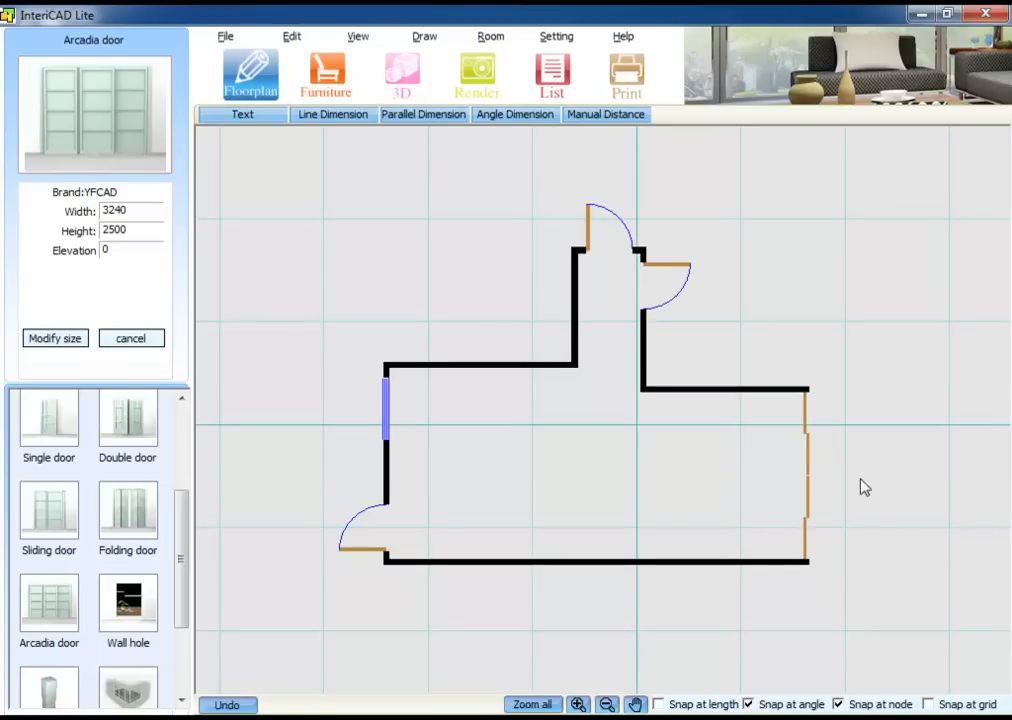
{"action": "mouse_move", "coordinate": [879, 503]}
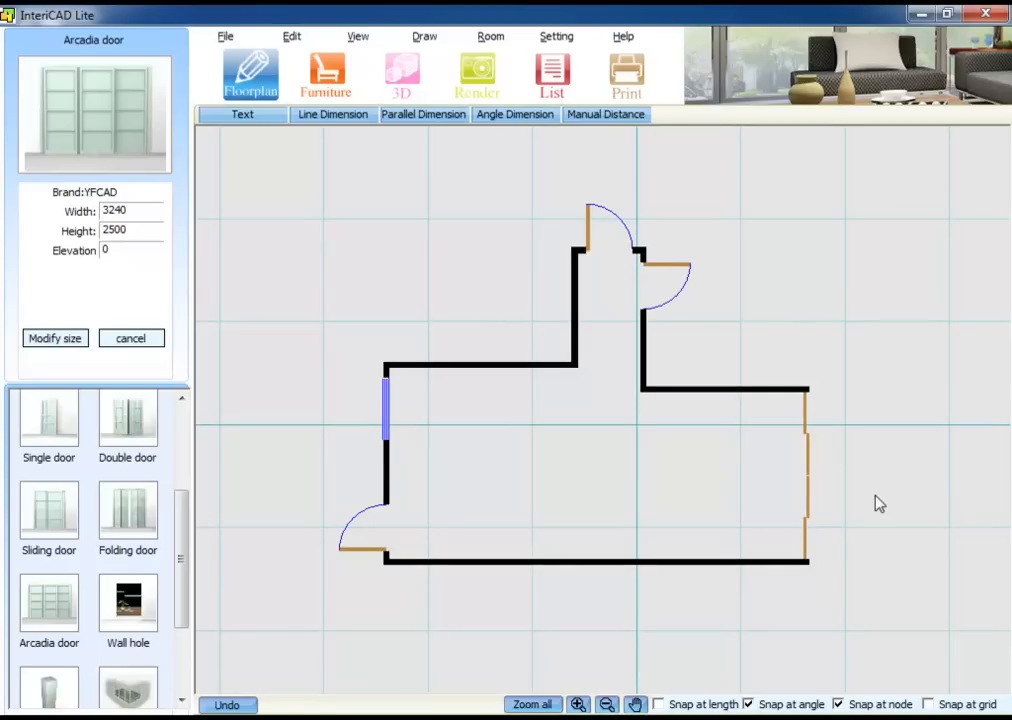